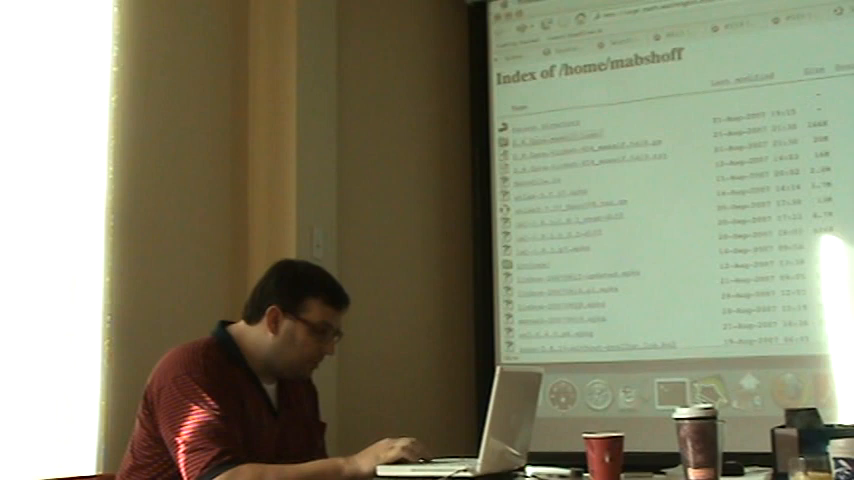
scroll(down, 3)
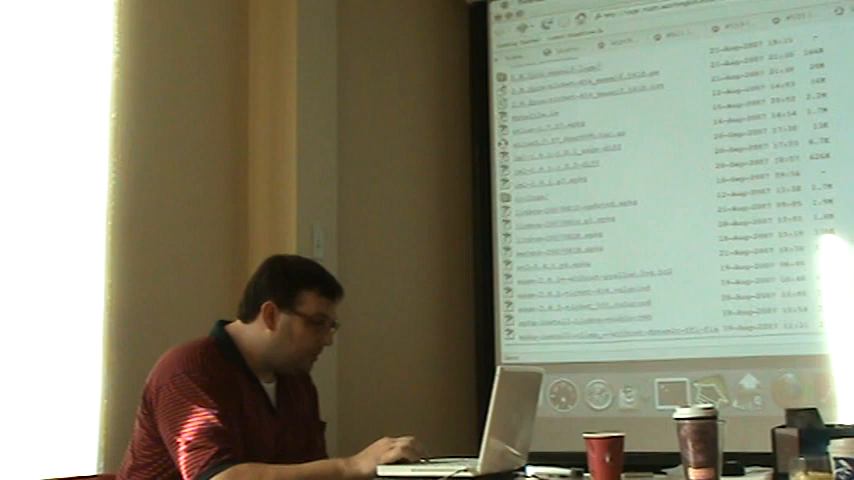